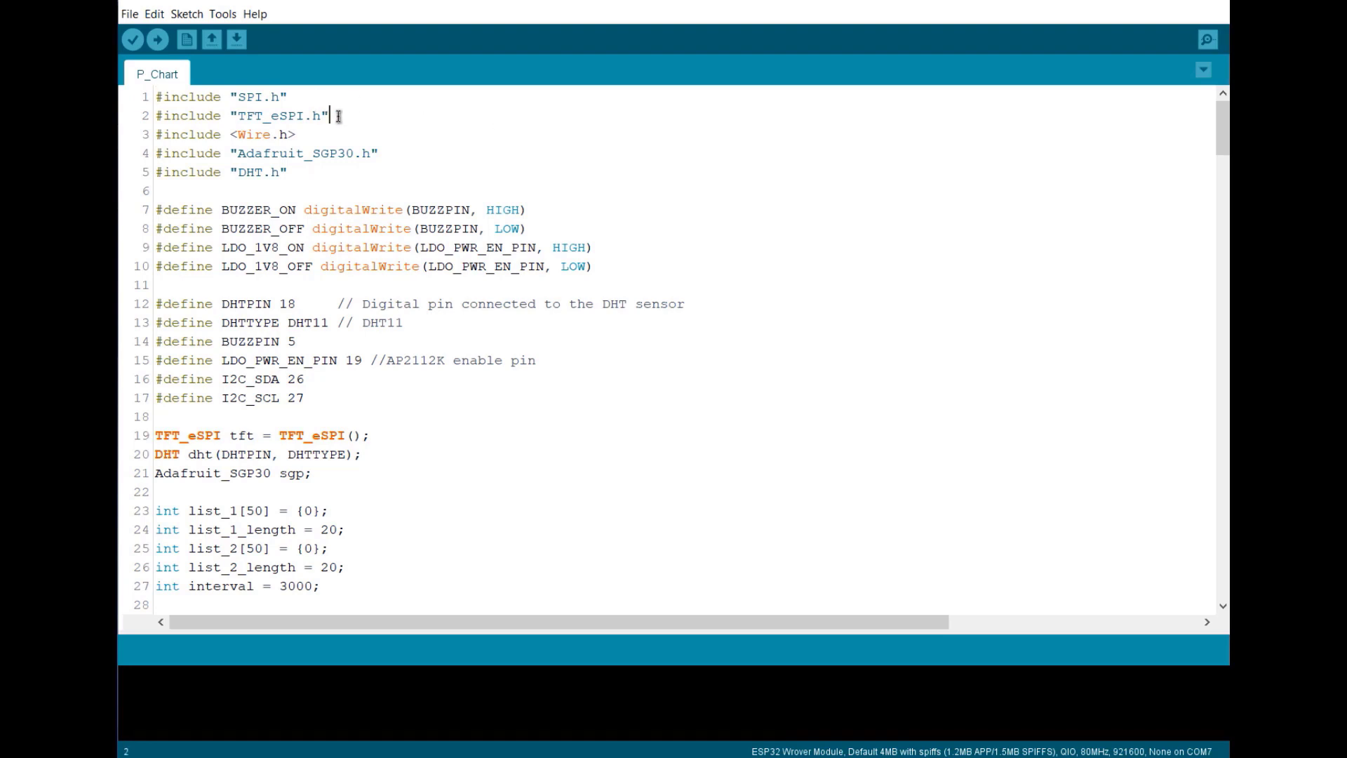
{"action": "triple_click", "coordinate": [240, 115]}
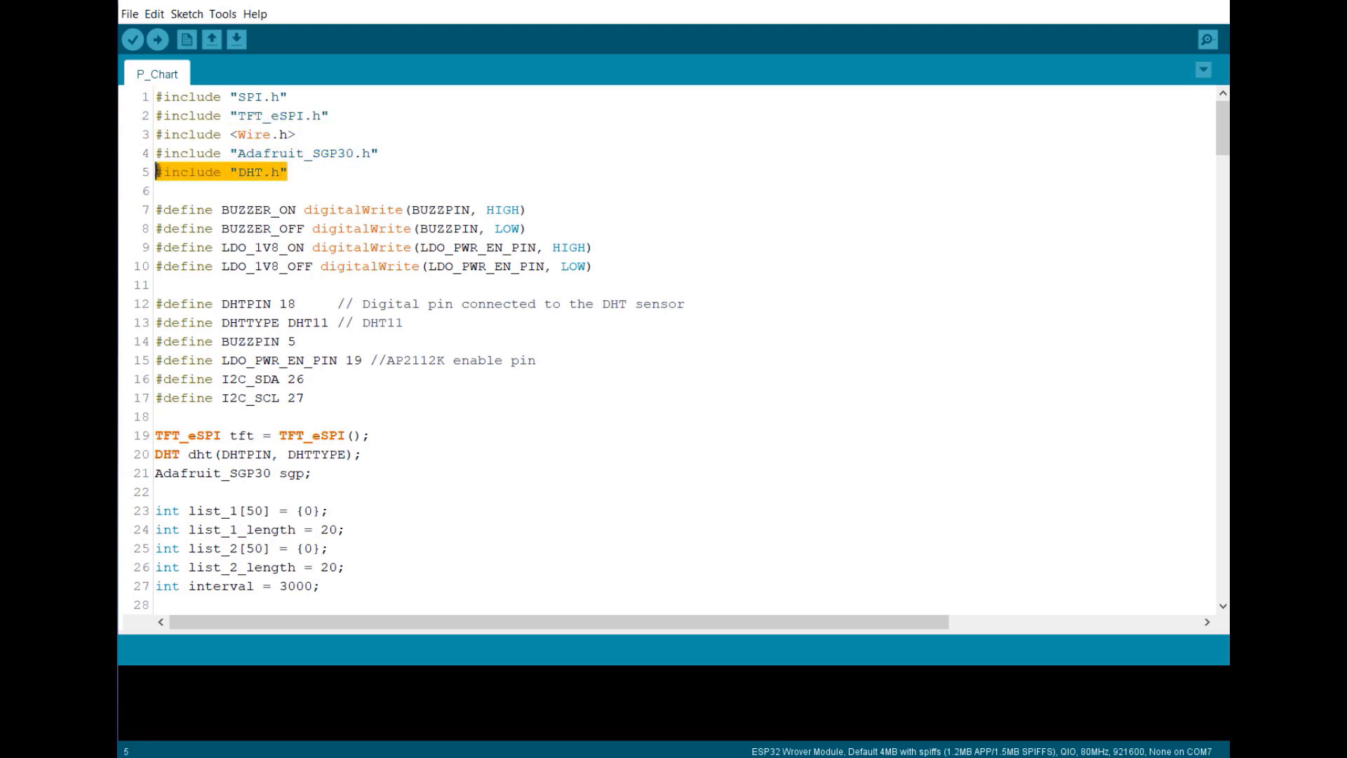
{"action": "scroll", "scroll_direction": "down", "scroll_amount": 3}
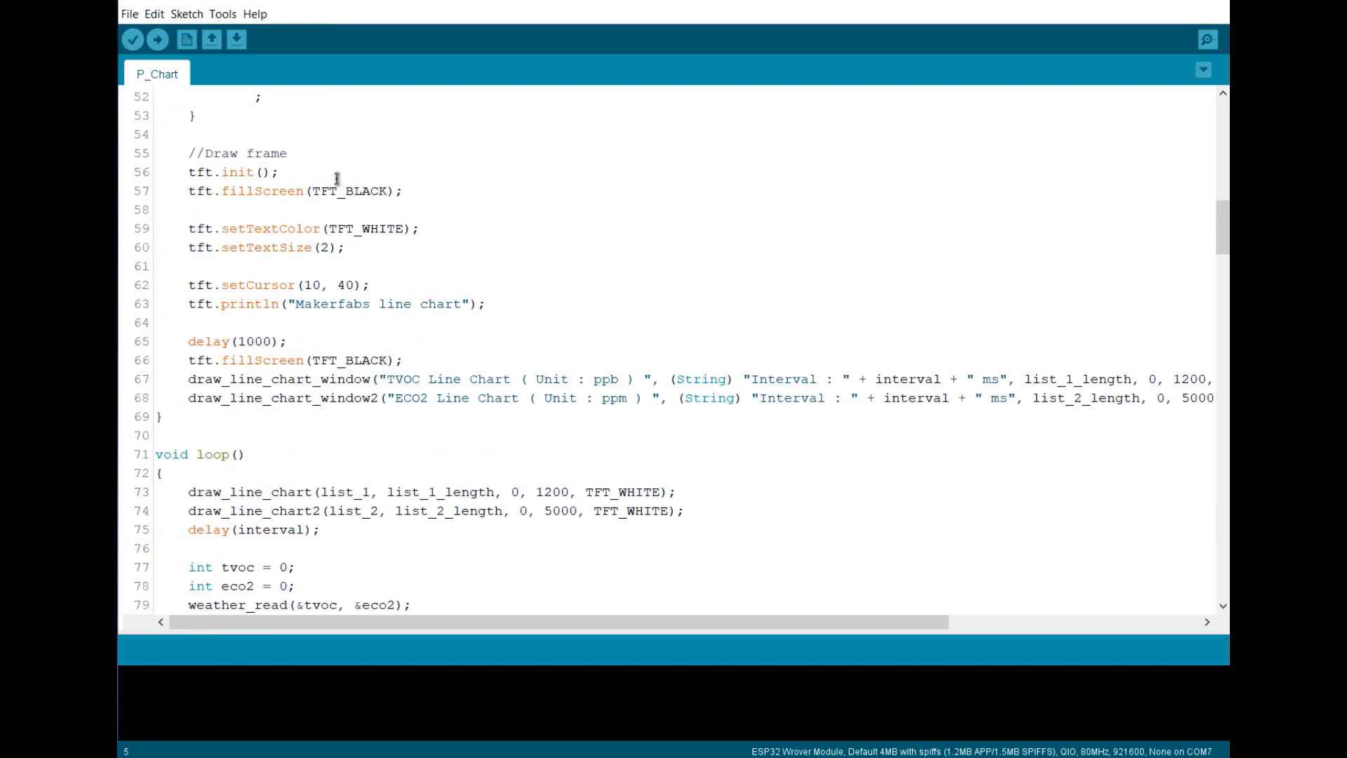
{"action": "scroll", "scroll_direction": "down", "scroll_amount": 3}
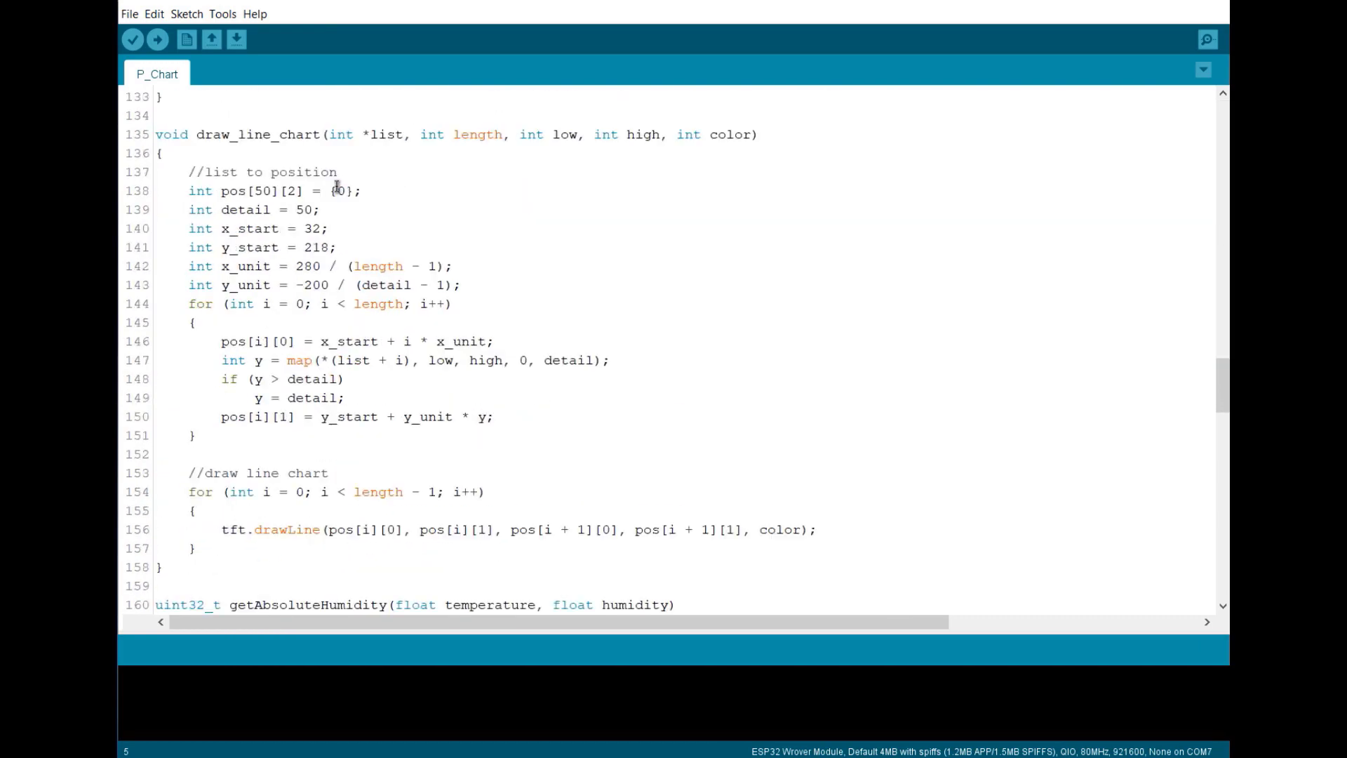
{"action": "scroll", "scroll_direction": "down", "scroll_amount": 3}
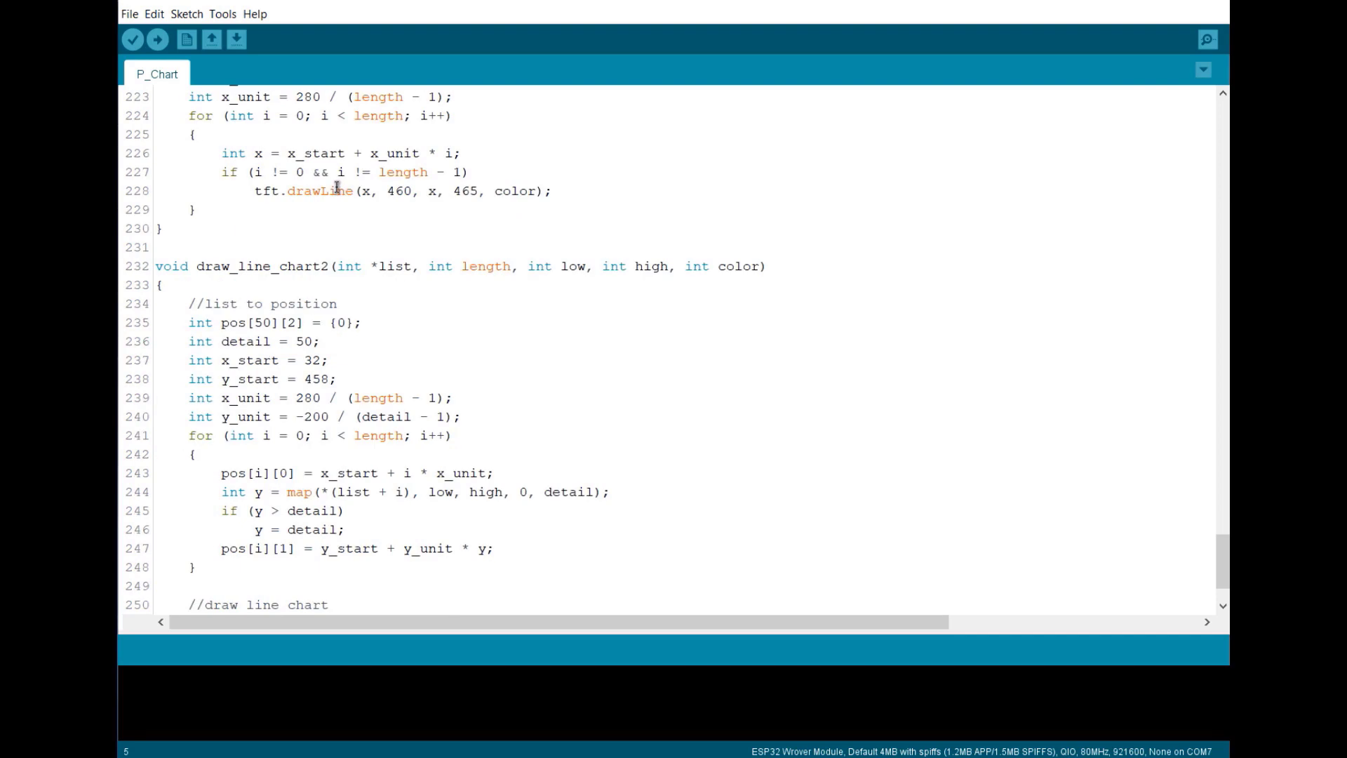